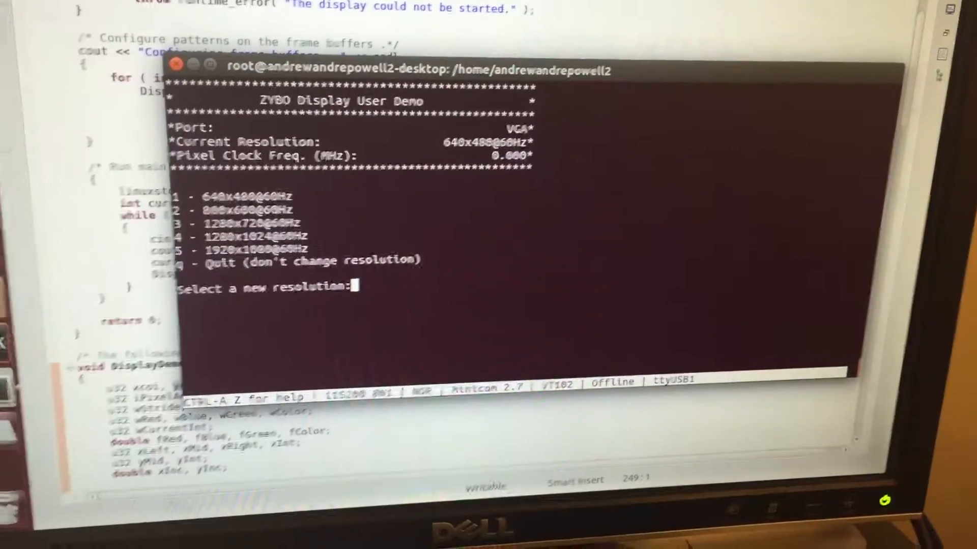
type("3")
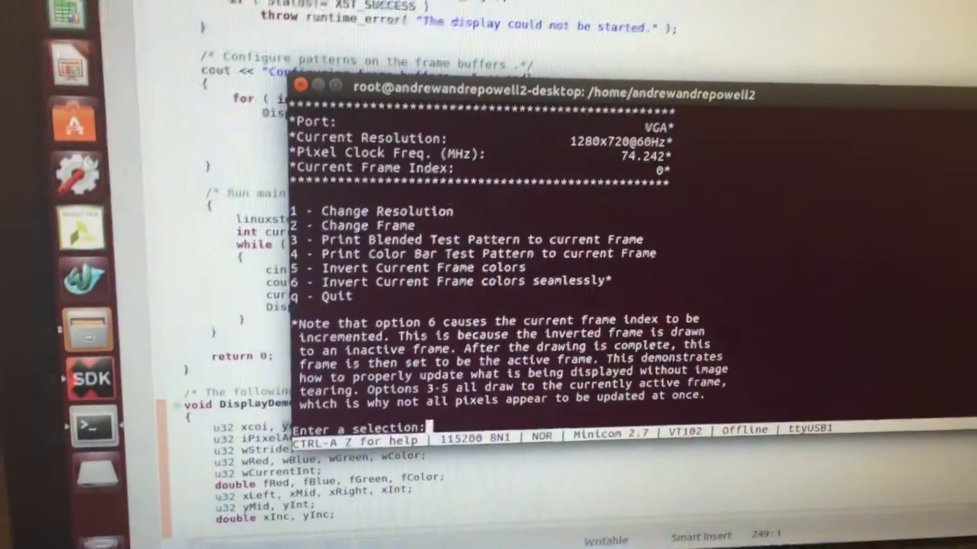